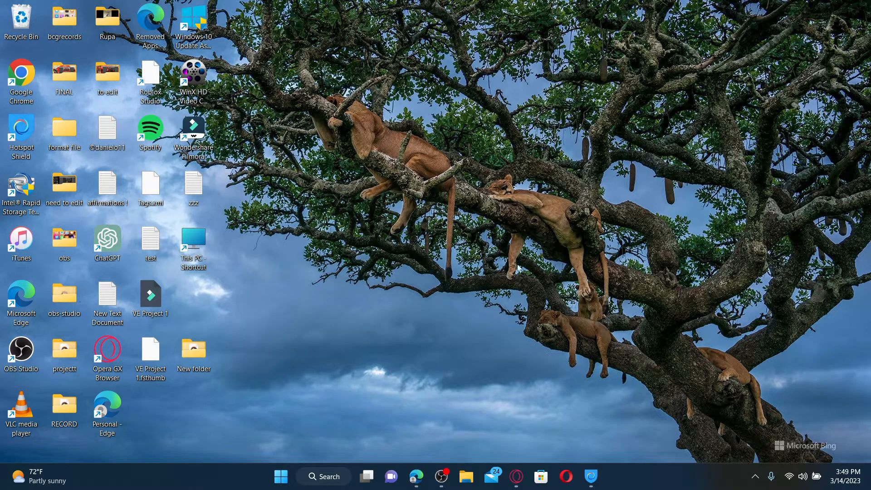
Step: Launch Microsoft Edge from the desktop shortcut, landing on the Google homepage
left_click(415, 476)
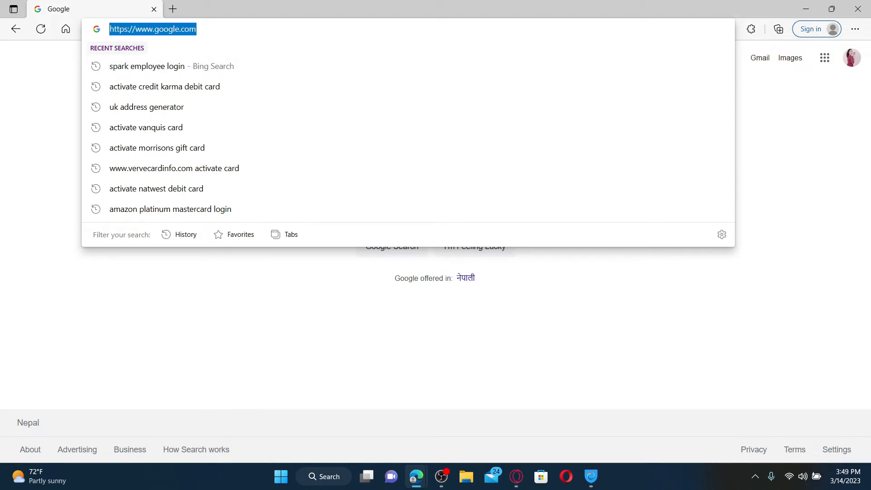
type("www.creditkarma.com/activate")
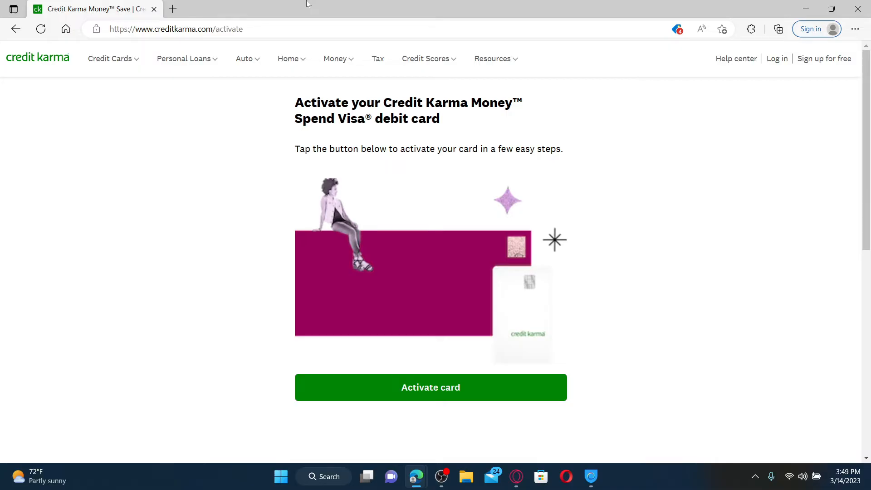
mouse_move(423, 404)
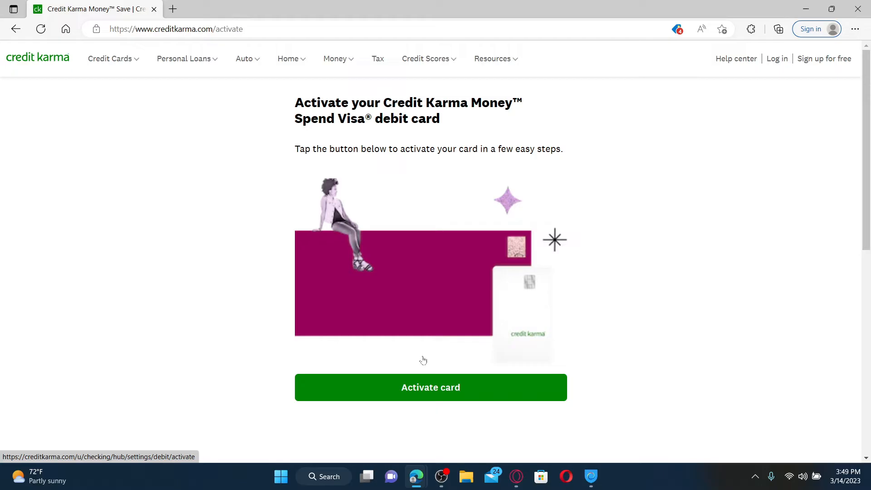
left_click(430, 388)
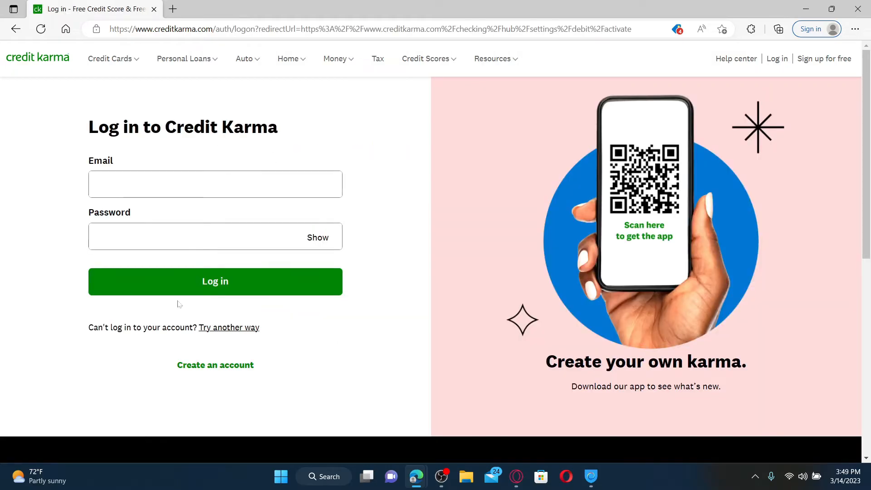
left_click(215, 184)
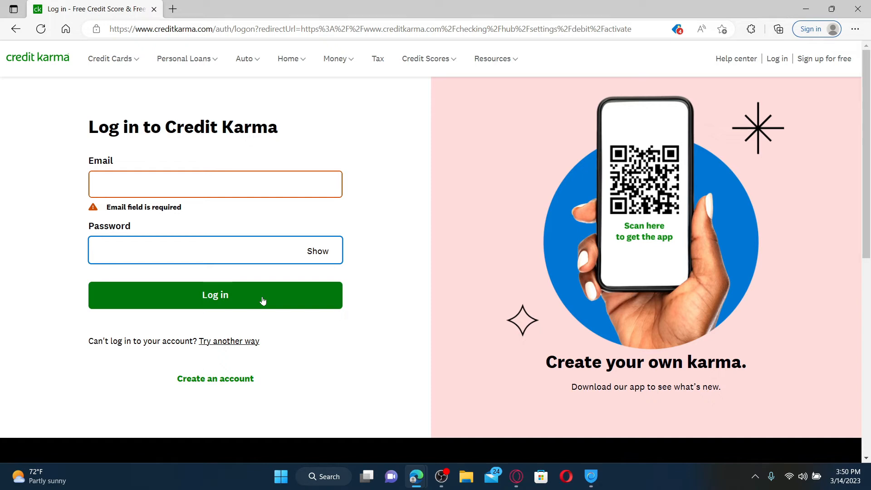
left_click(215, 251)
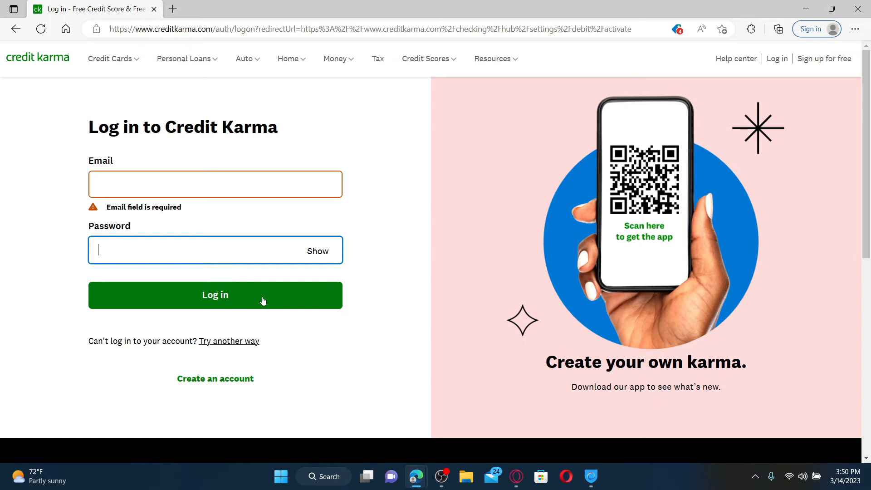